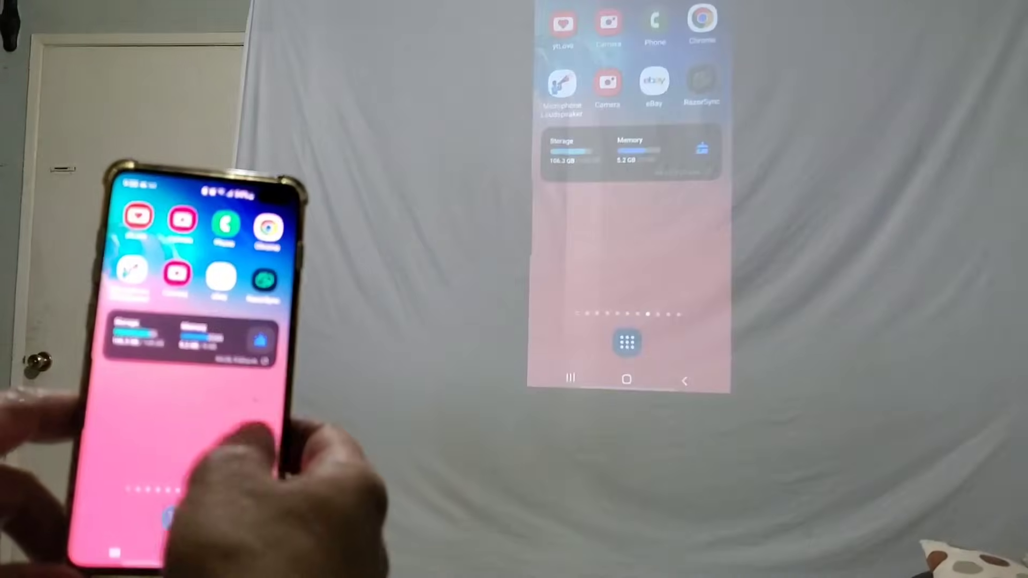
pyautogui.hscroll(-3)
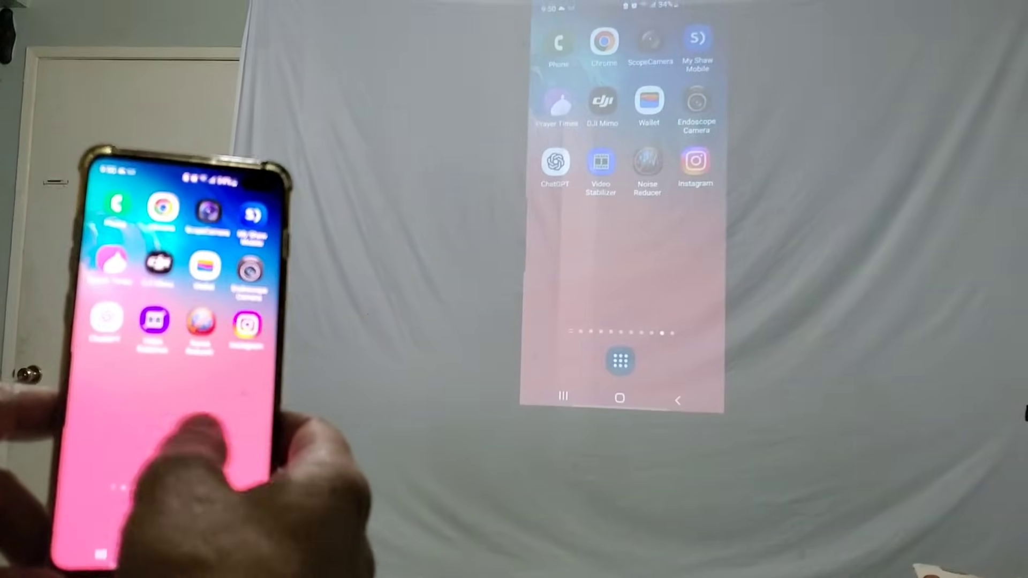